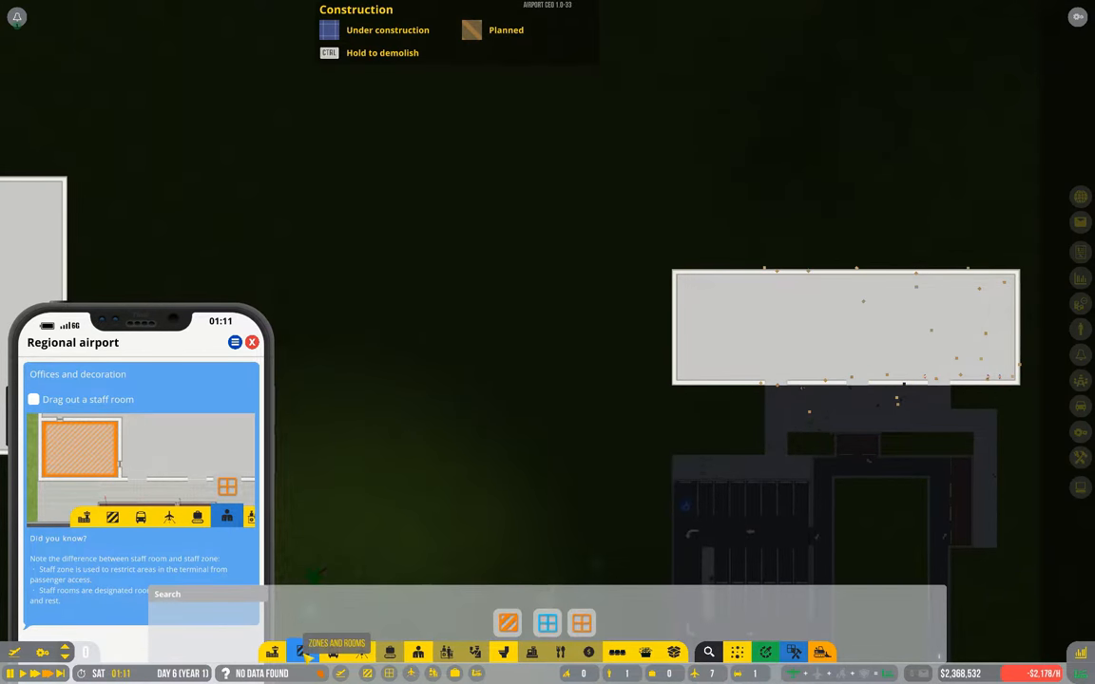
Select the Staff Room option from the Zones and Rooms category
left_click(302, 652)
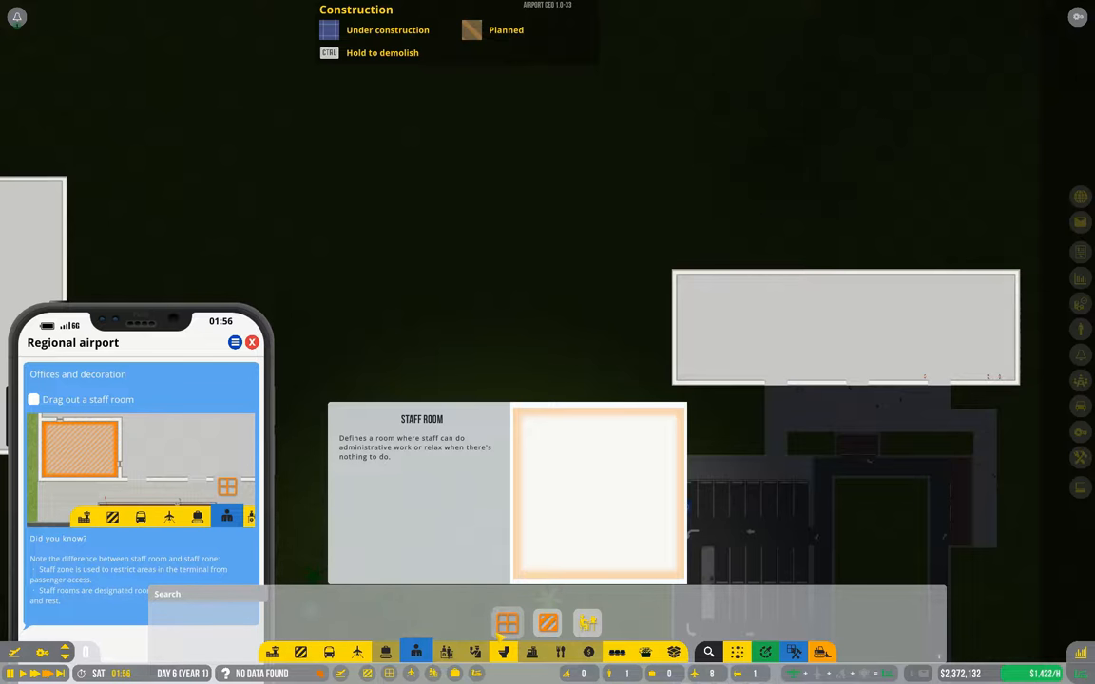
left_click(547, 623)
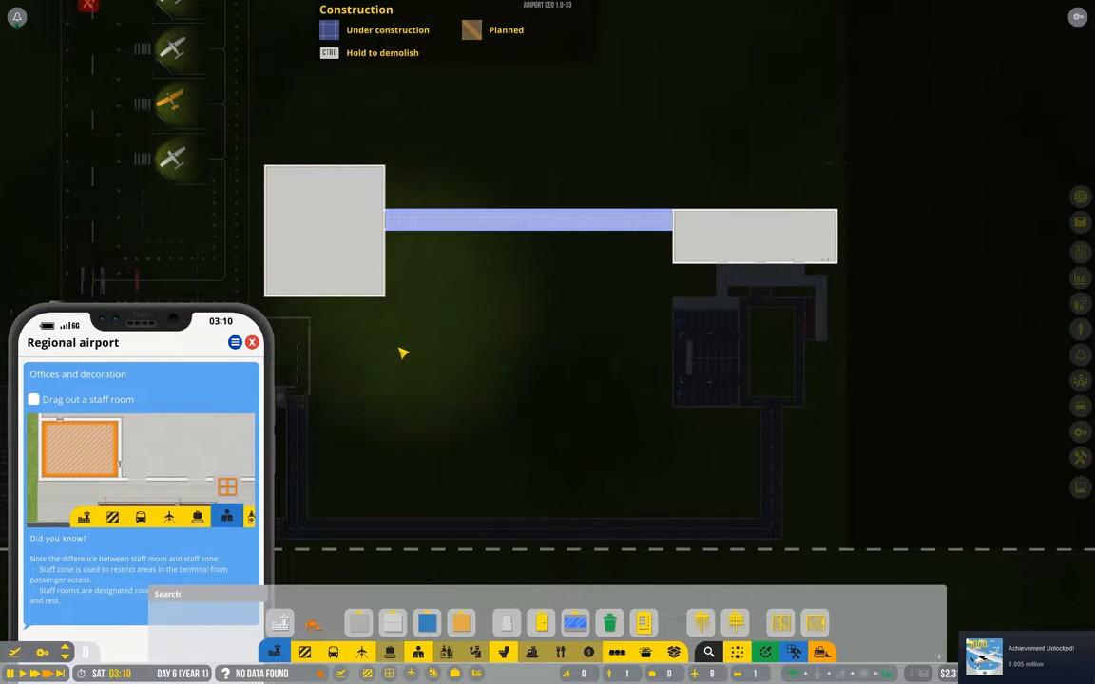
Choose a construction option for the square extension and its corridor to the terminal
left_click(575, 622)
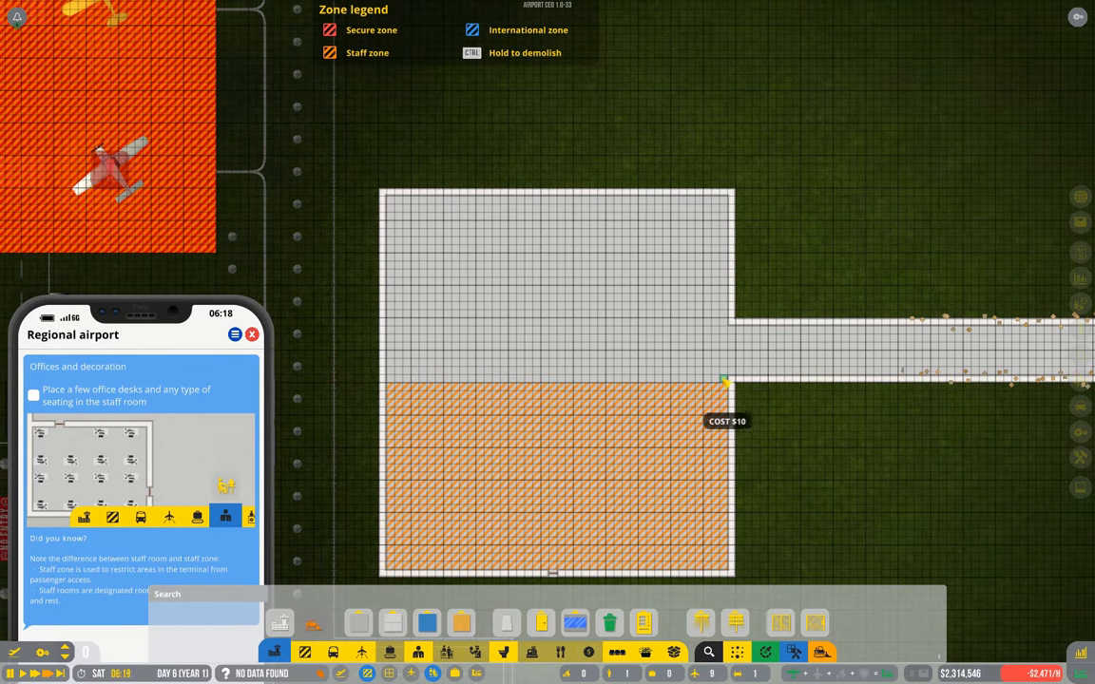
Drag a staff zone across the lower half of the square building
left_click_drag(725, 384, 608, 385)
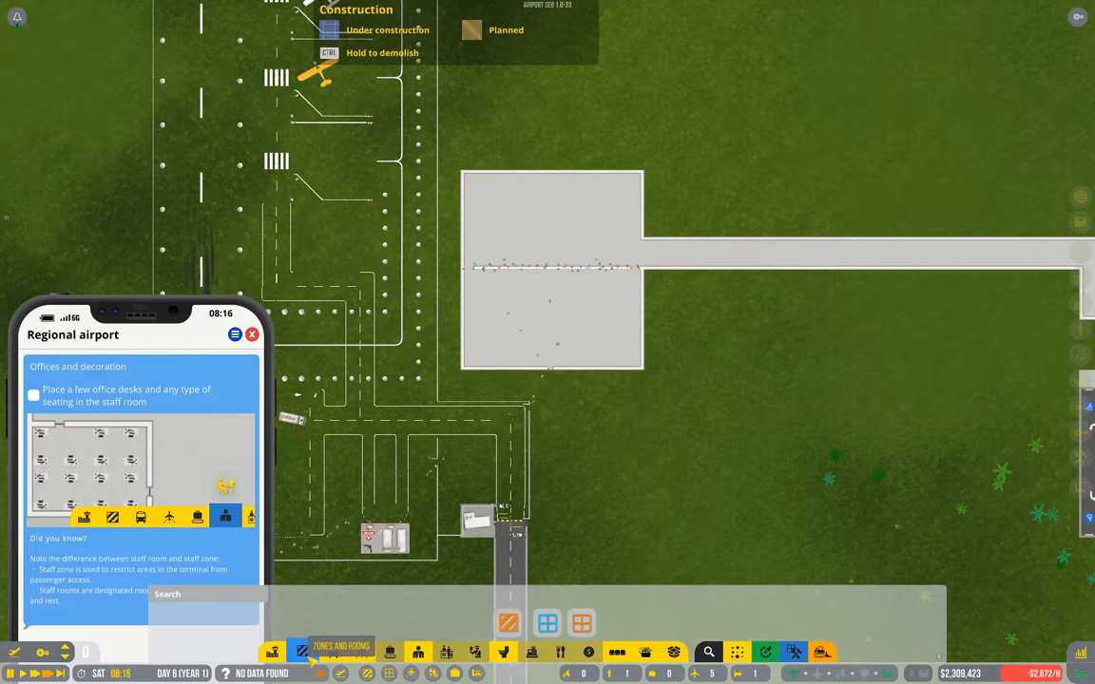
Pick the Staff Room tool from Zones and Rooms to draw over the large room
left_click(581, 623)
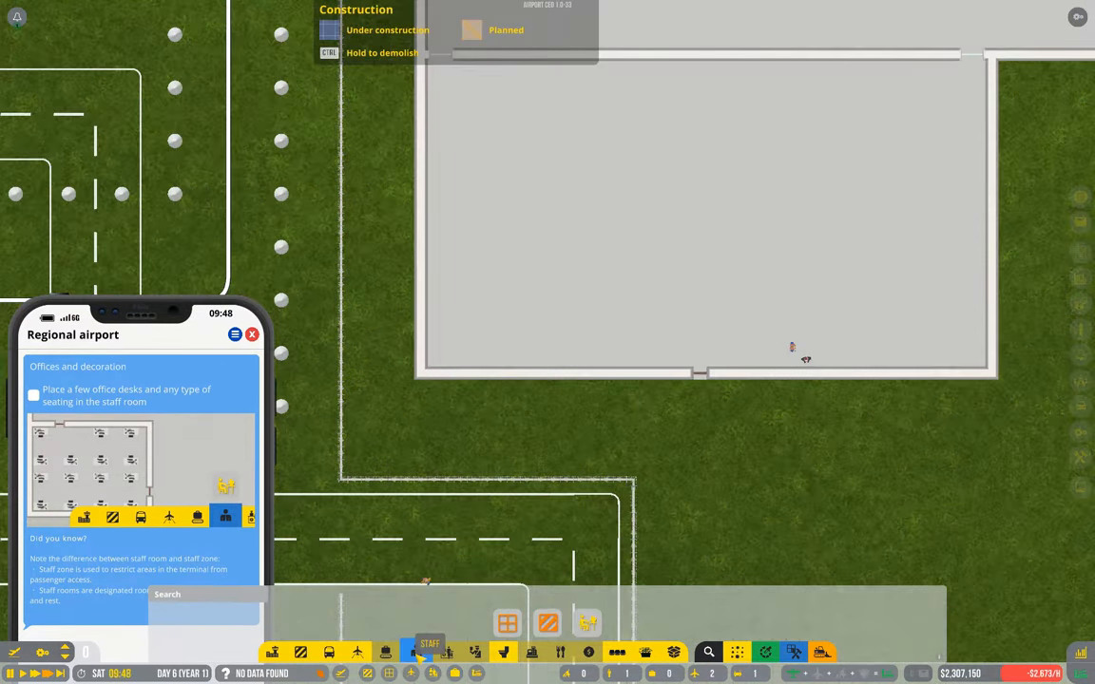
left_click(416, 652)
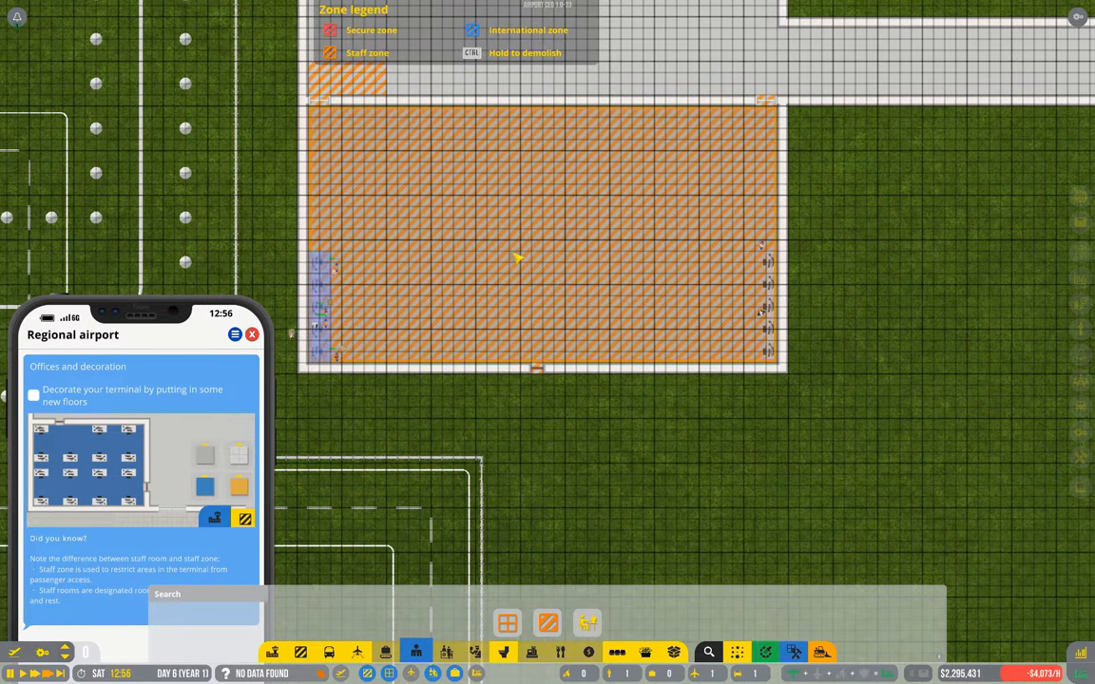
Ctrl-click the staff room over the large room and confirm its deletion
left_click(518, 257)
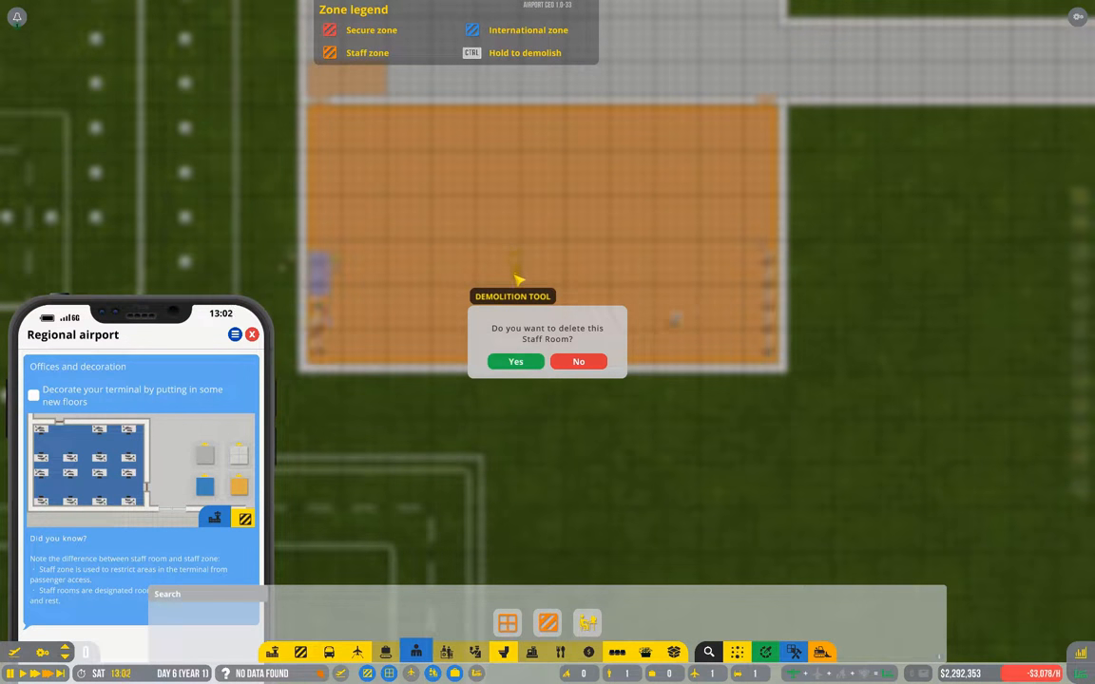
left_click(579, 361)
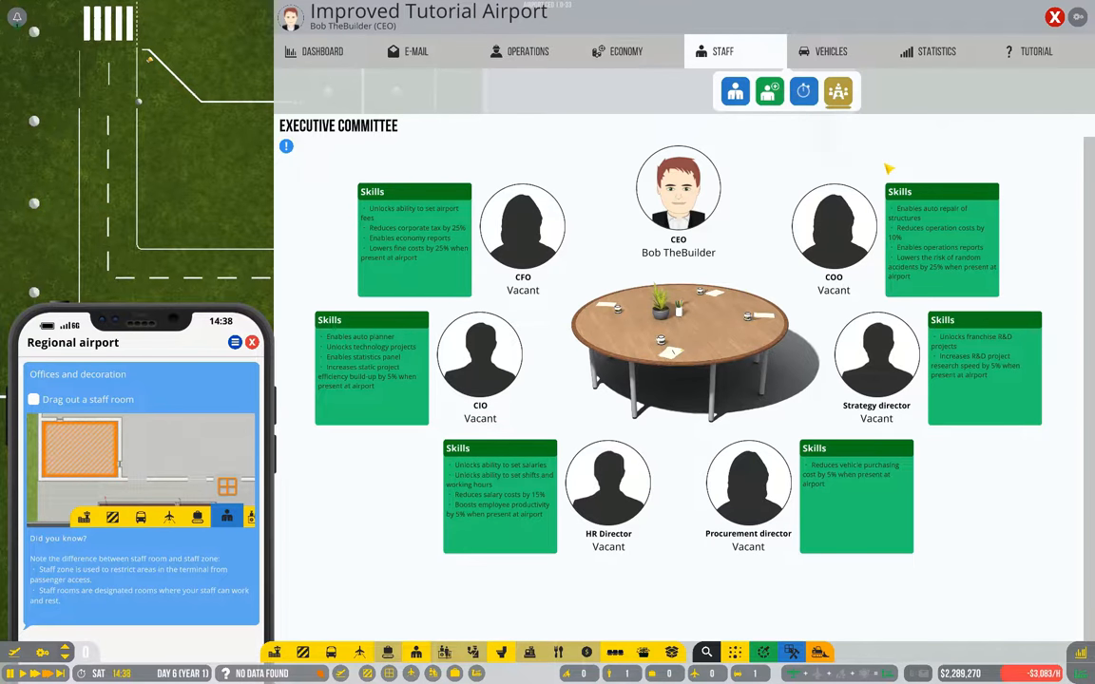
left_click(1054, 17)
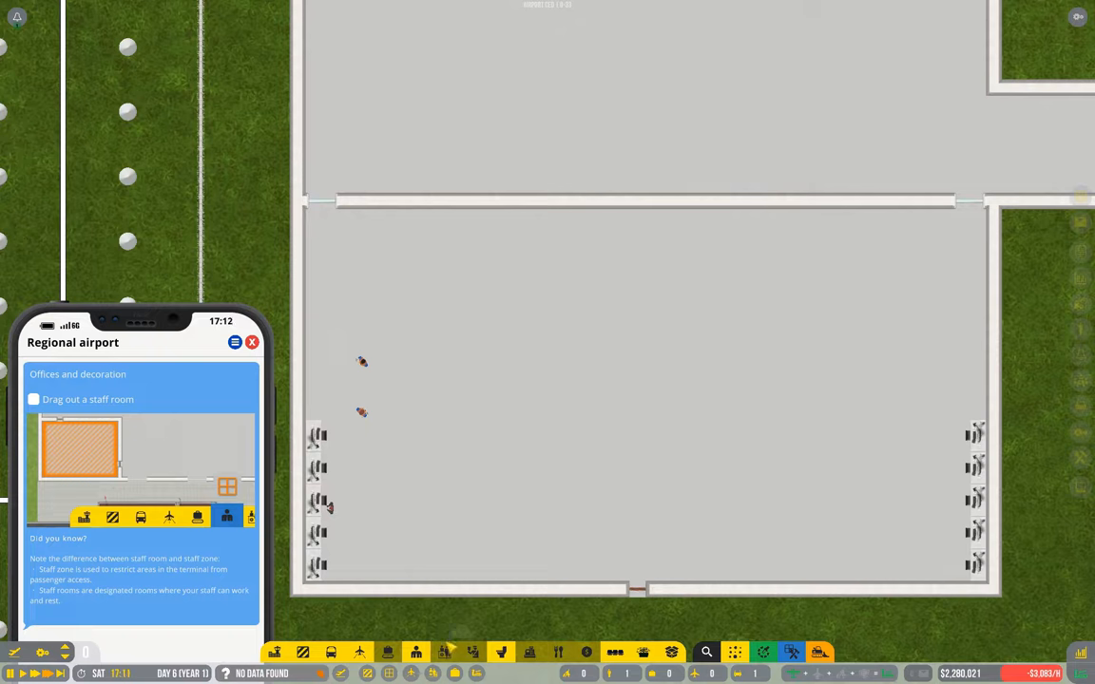
Select the Staff Room tool for the small upper-left corner room
left_click(415, 652)
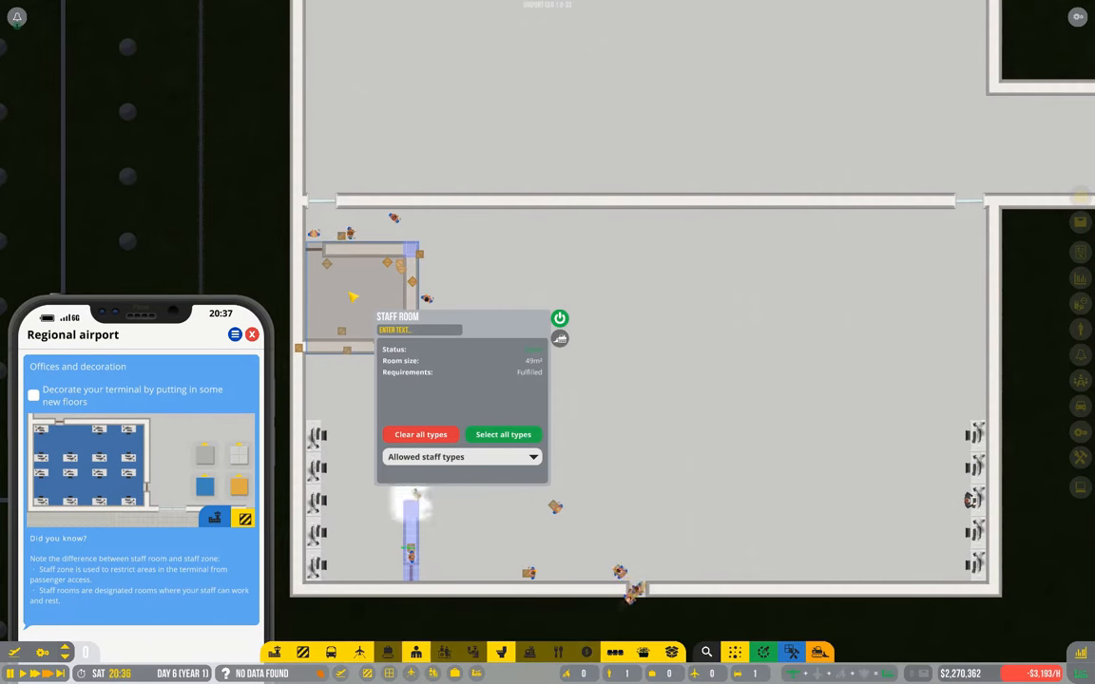
Allow the CFO and Procurement director into the staff rooms and review allowed staff types
left_click(461, 457)
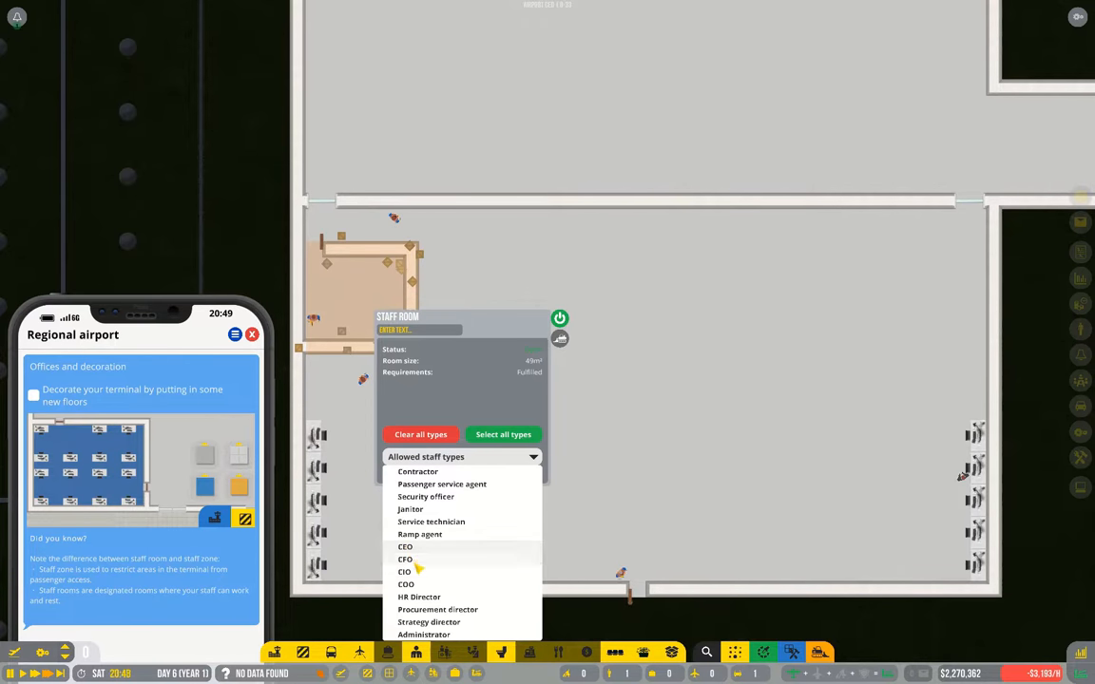
left_click(404, 547)
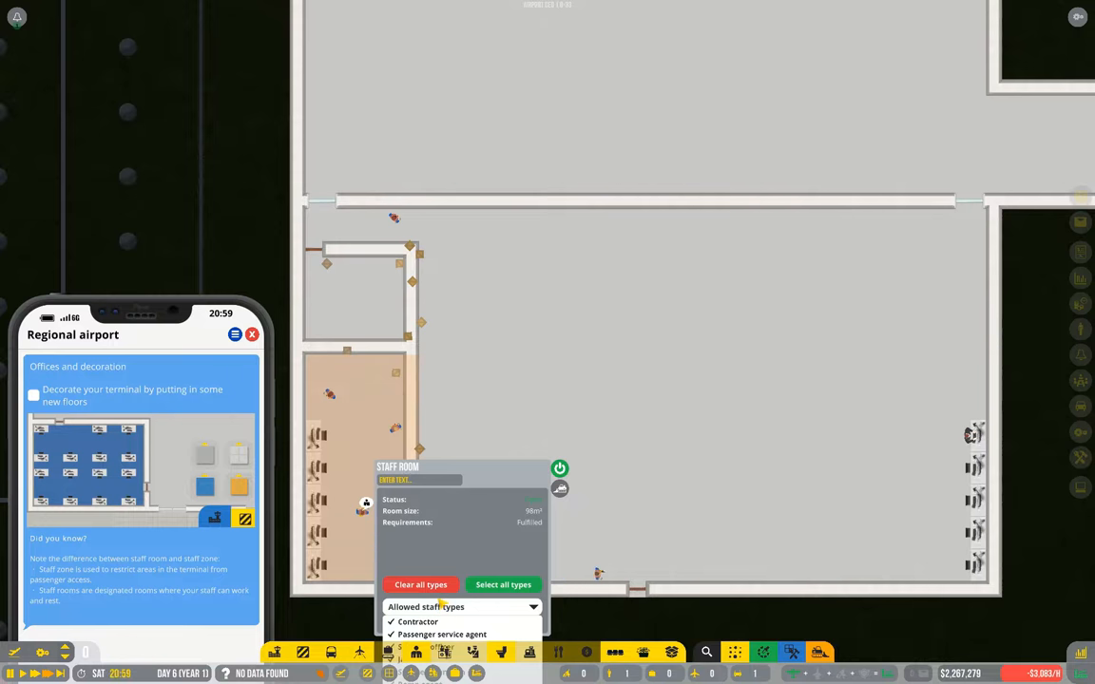
left_click(532, 606)
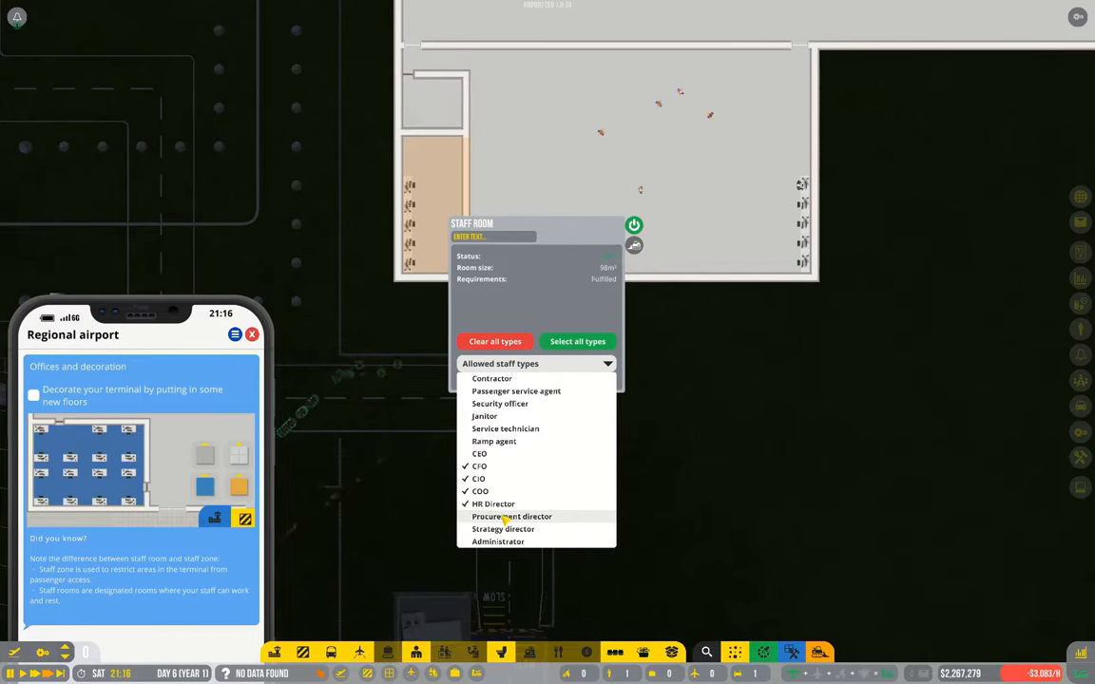
left_click(512, 516)
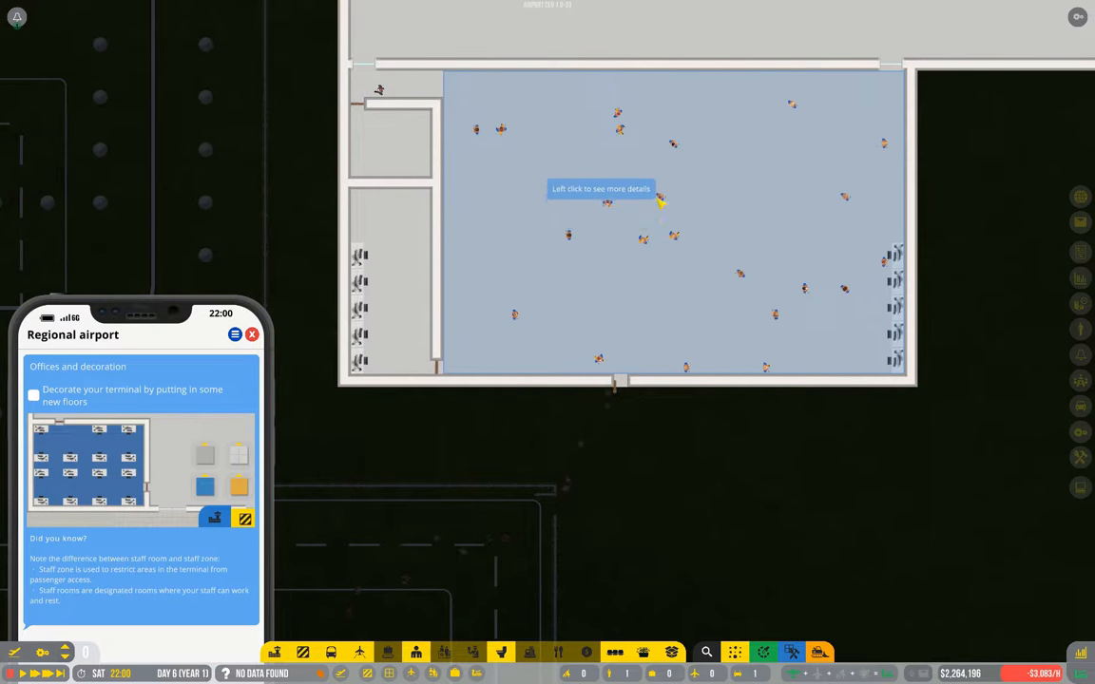
left_click(660, 197)
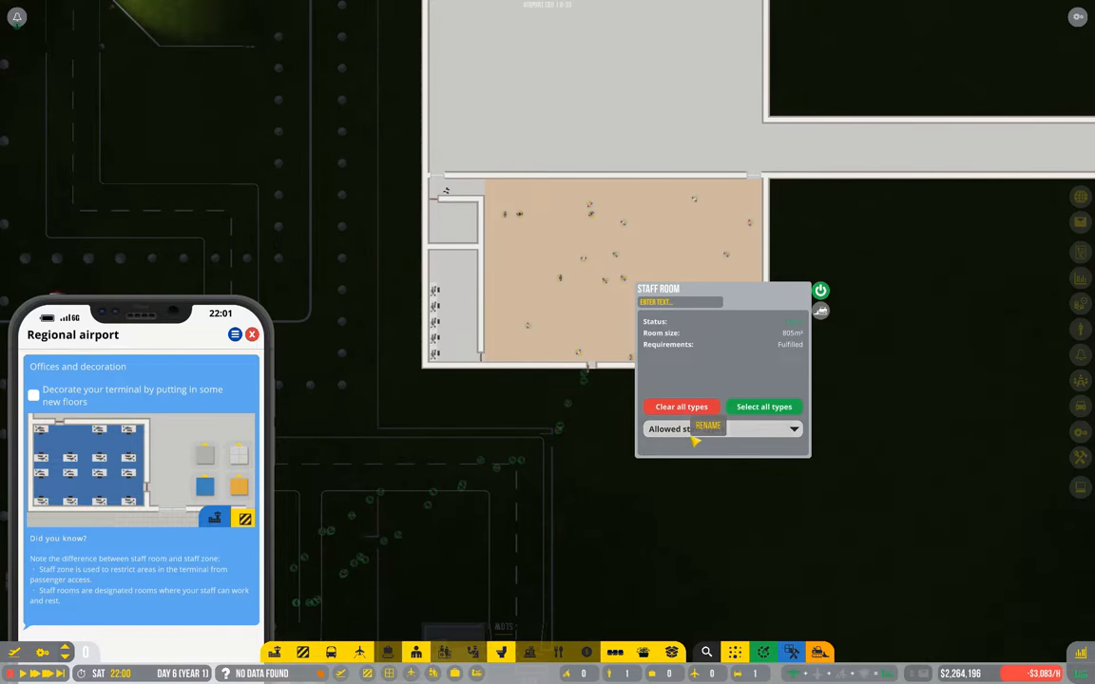
left_click(722, 429)
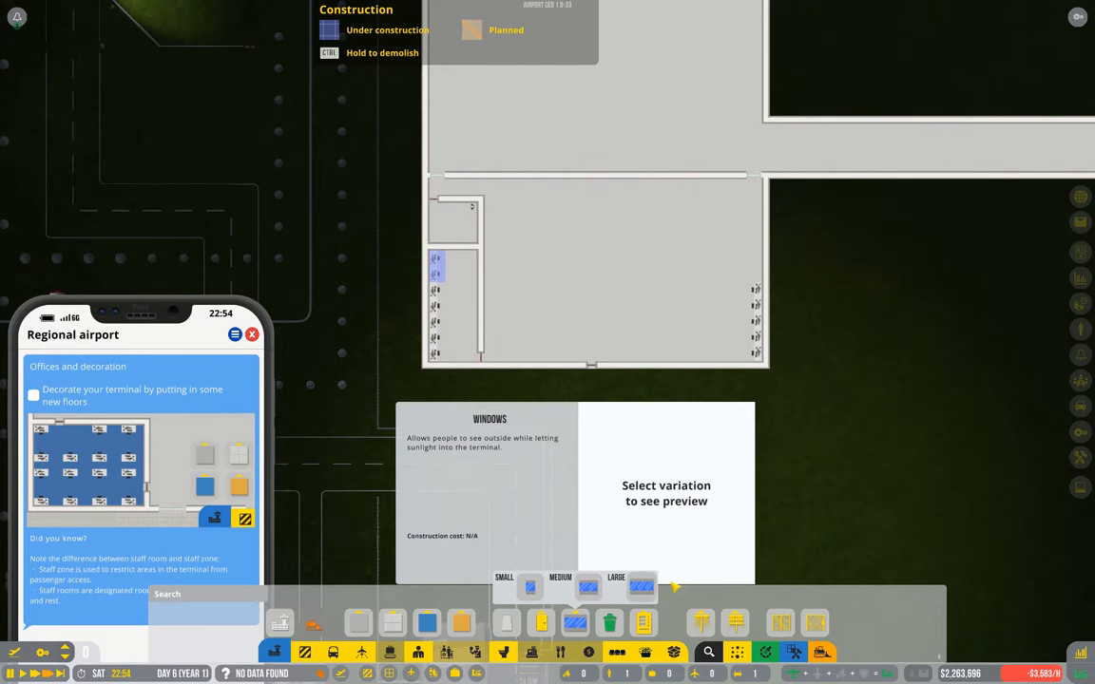
Choose a window size and set windows into the interior walls
left_click(641, 586)
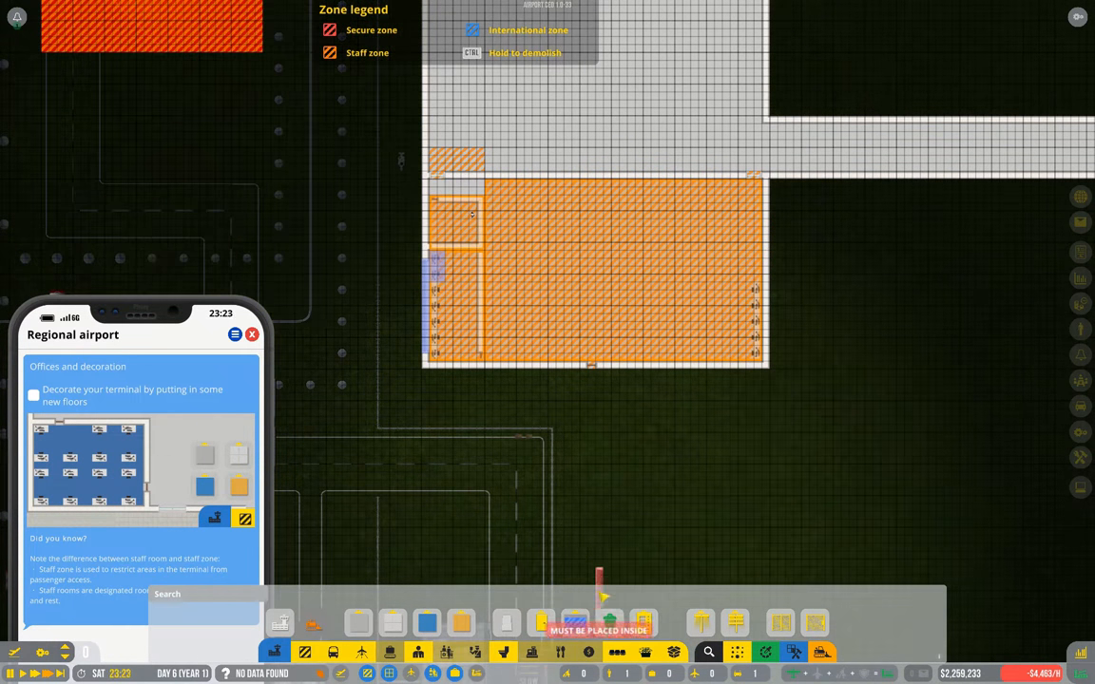
left_click(575, 622)
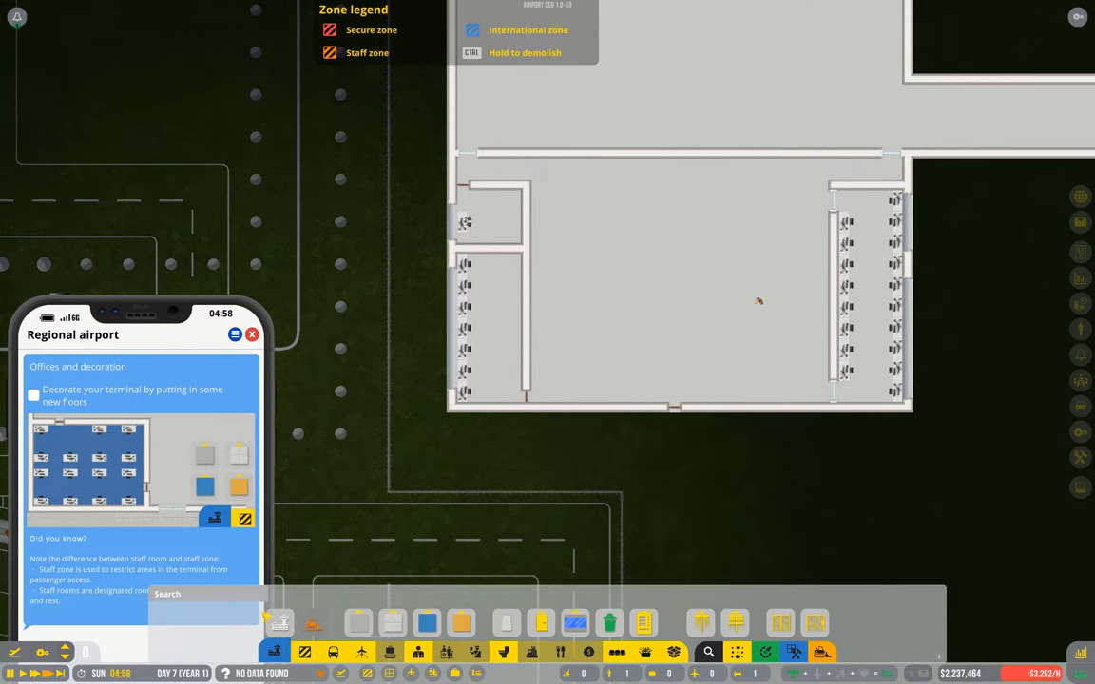
Pick light wood flooring for the left desk room, then gray carpet for the rest
left_click(427, 623)
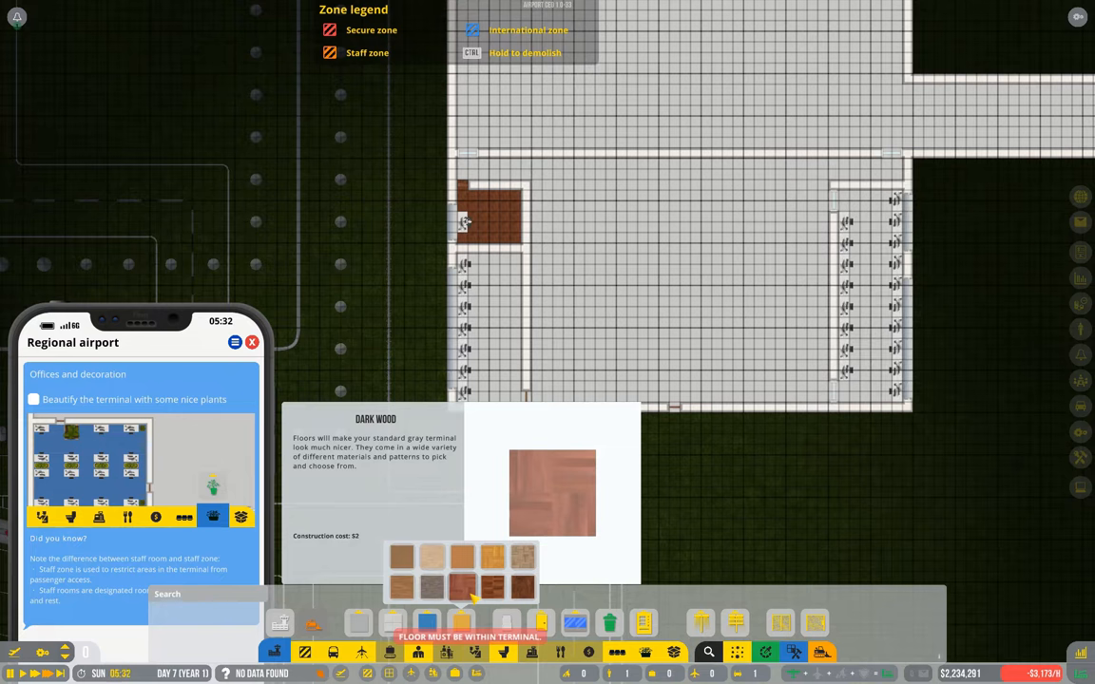
left_click(463, 558)
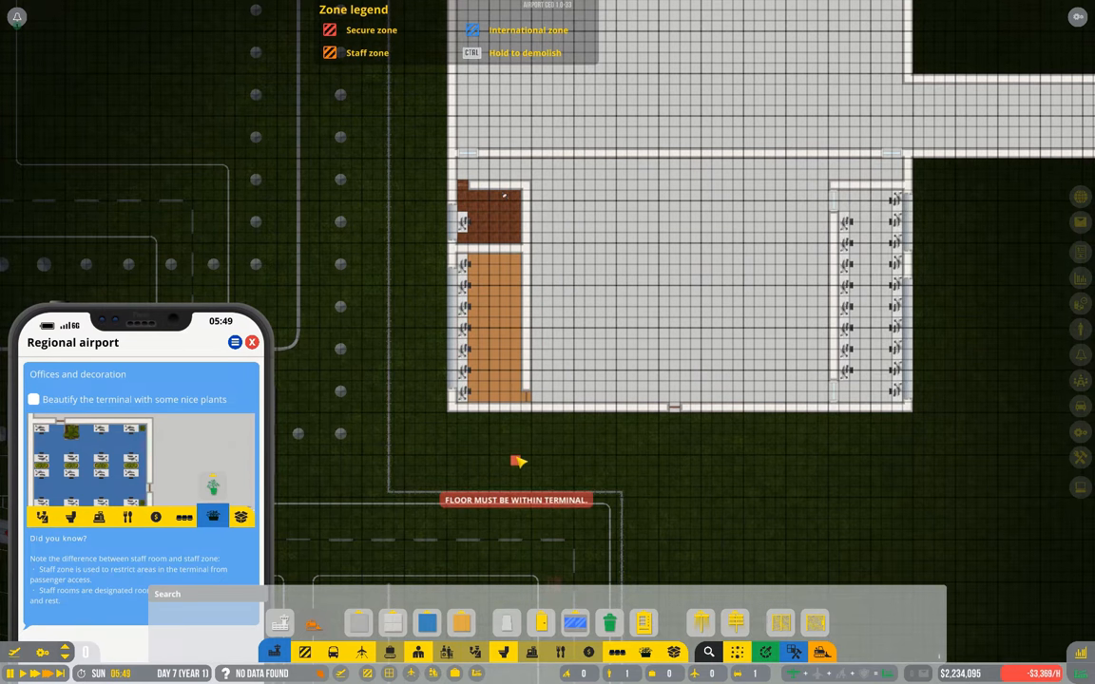
left_click(426, 623)
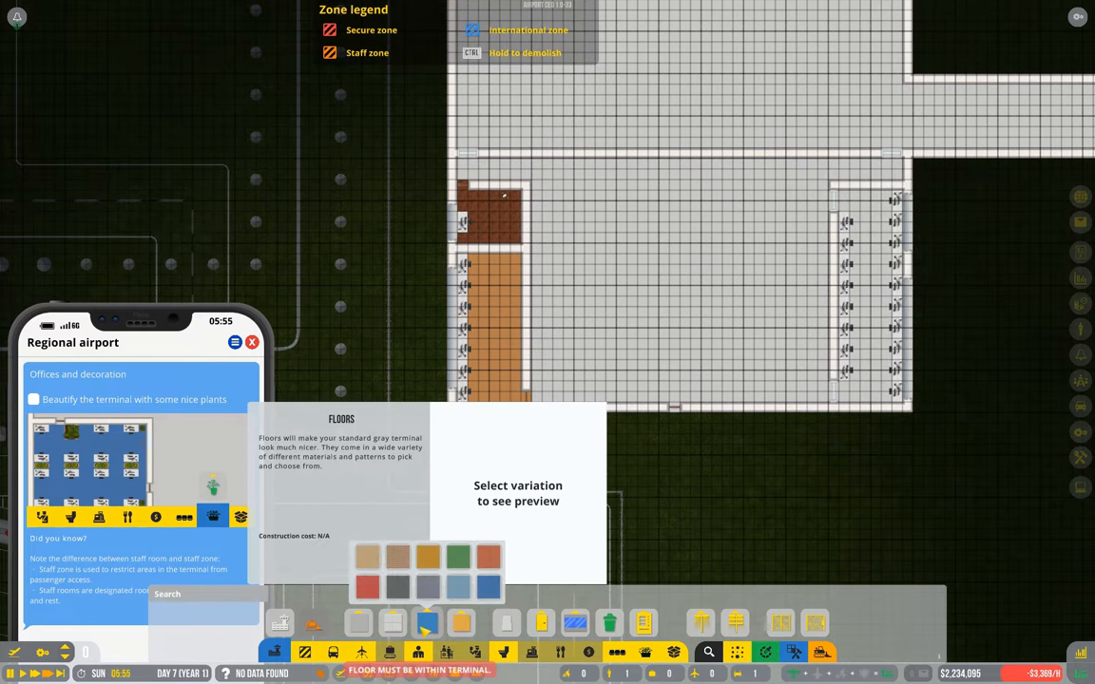
left_click(397, 556)
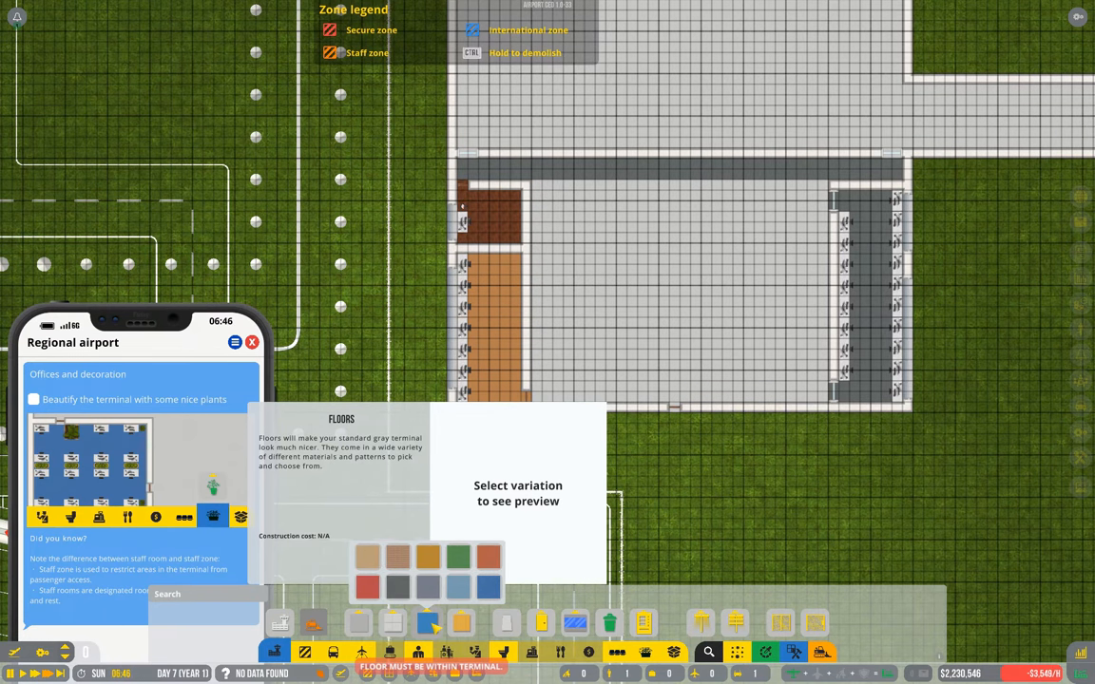
Cover the large central rest area in blue floor and bring up the window options
left_click(457, 556)
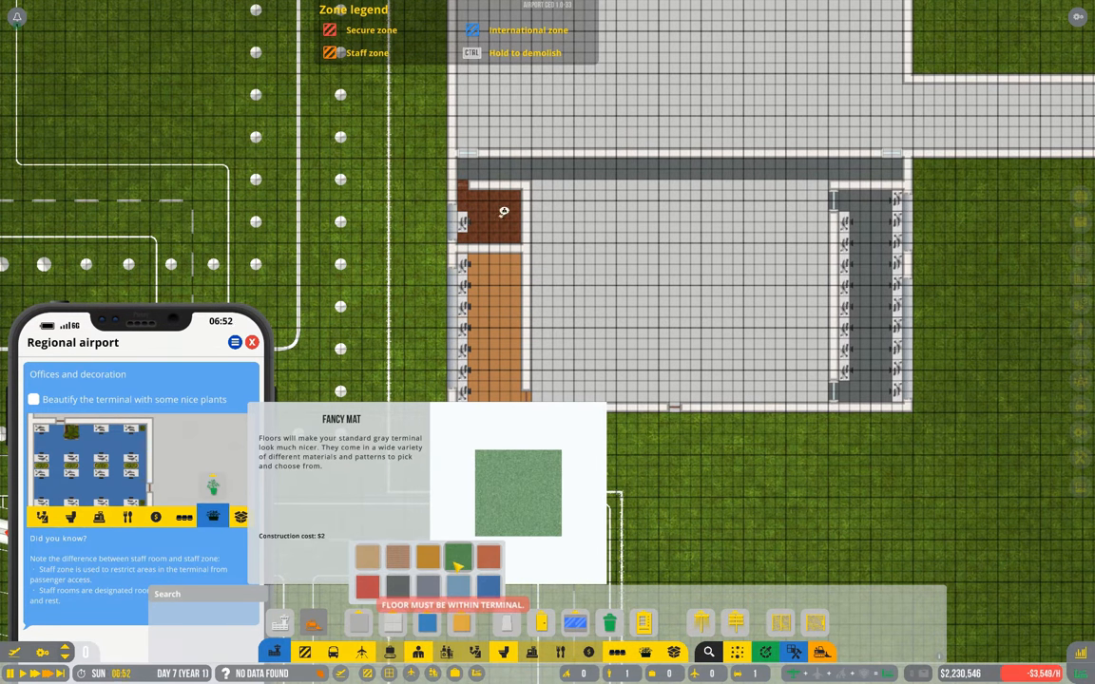
left_click(488, 558)
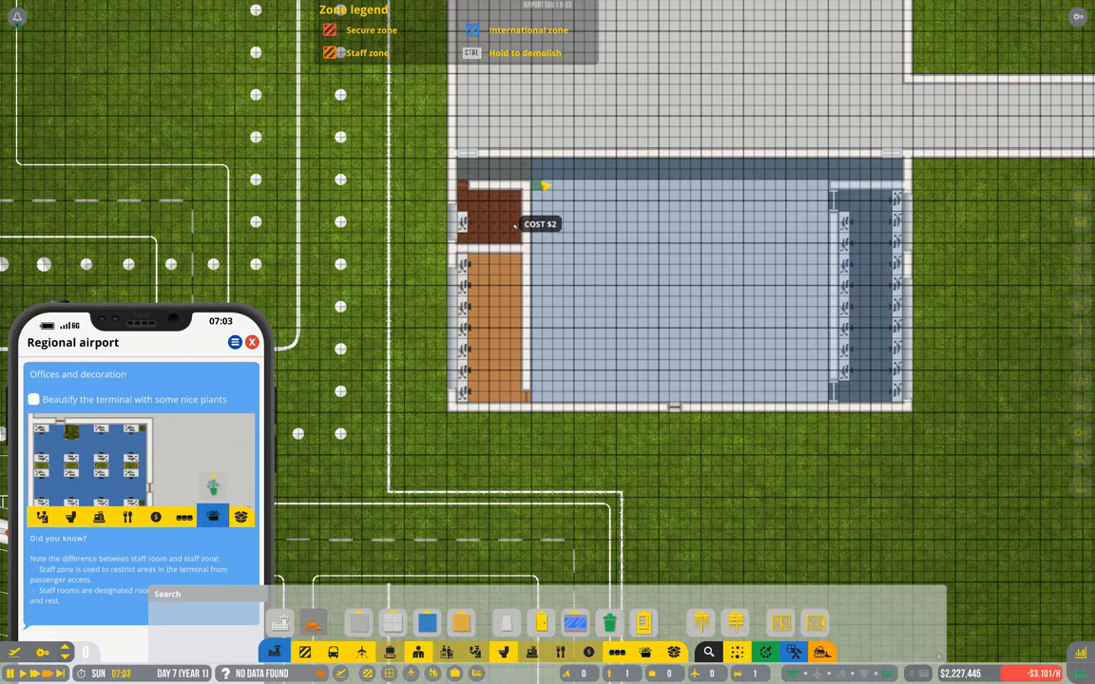
left_click_drag(546, 185, 751, 395)
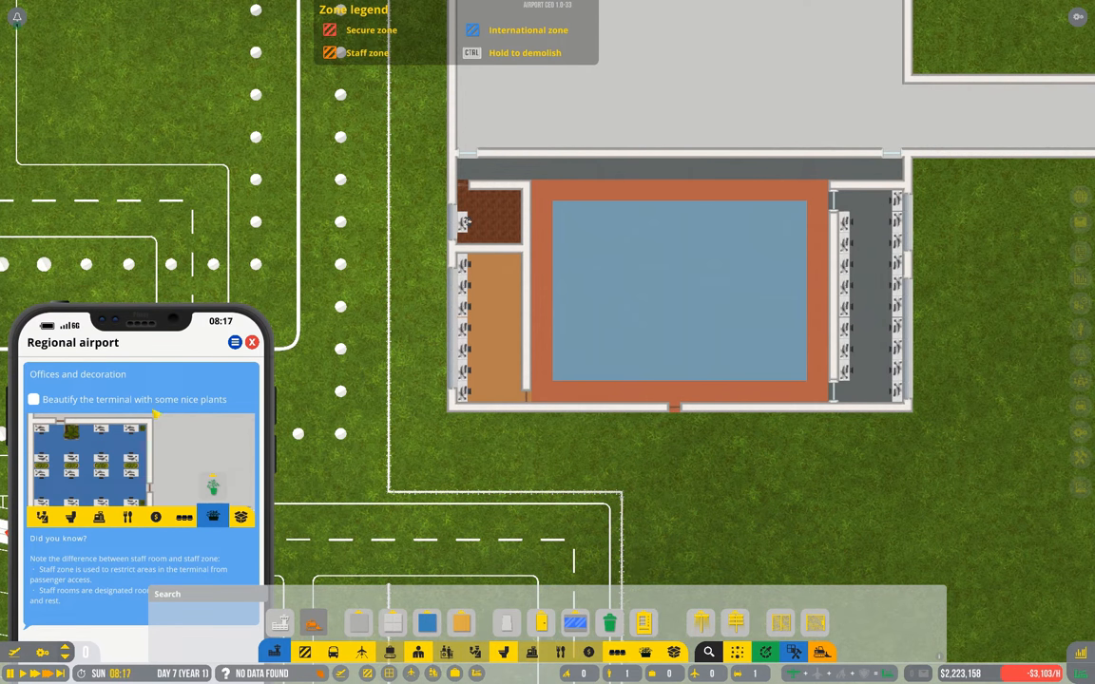
left_click(644, 651)
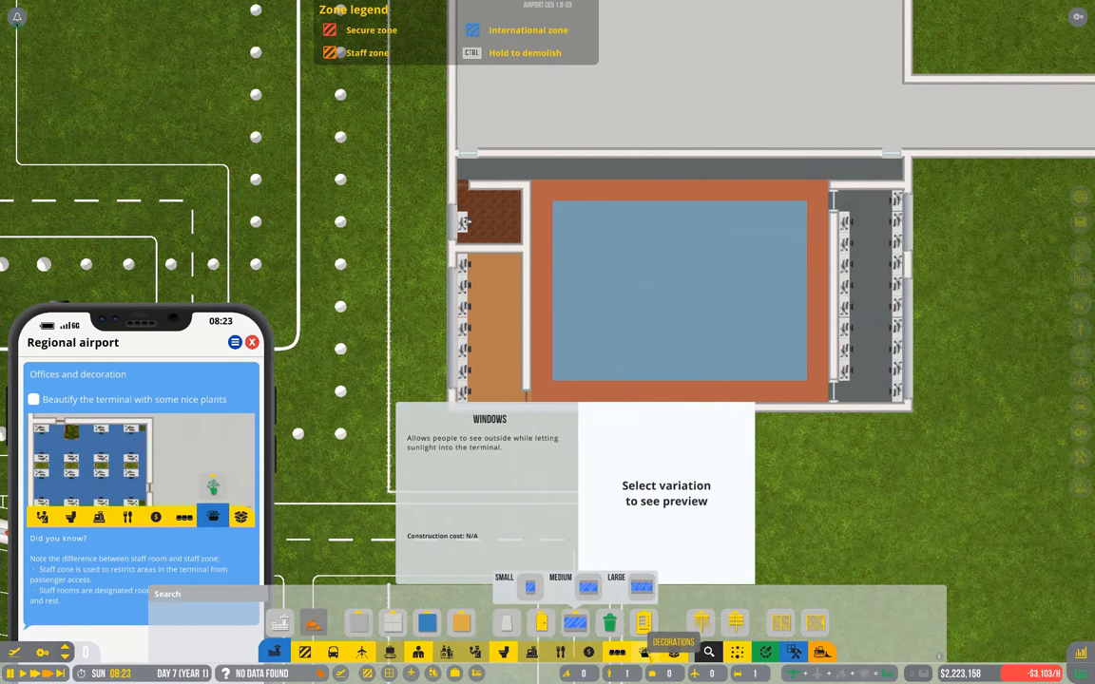